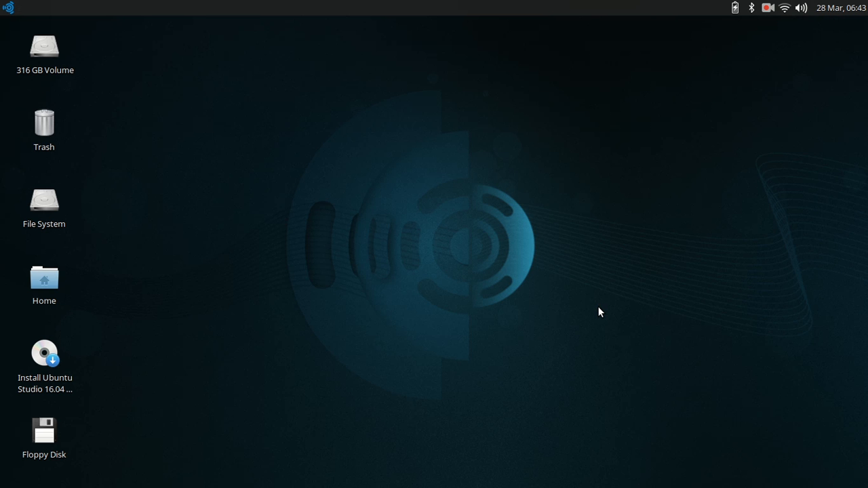
Open drive 3 in Thunar, showing /media/ubuntu-studio/3/ with 0 items.
click(6, 8)
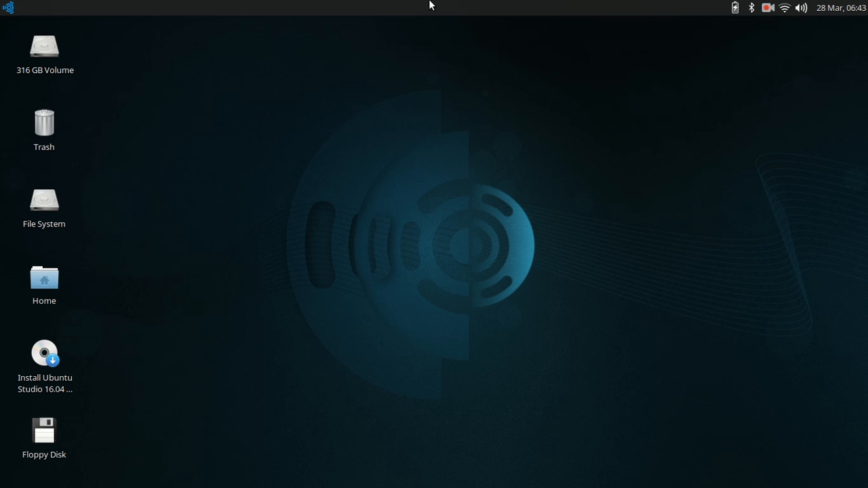
mouse_move(191, 234)
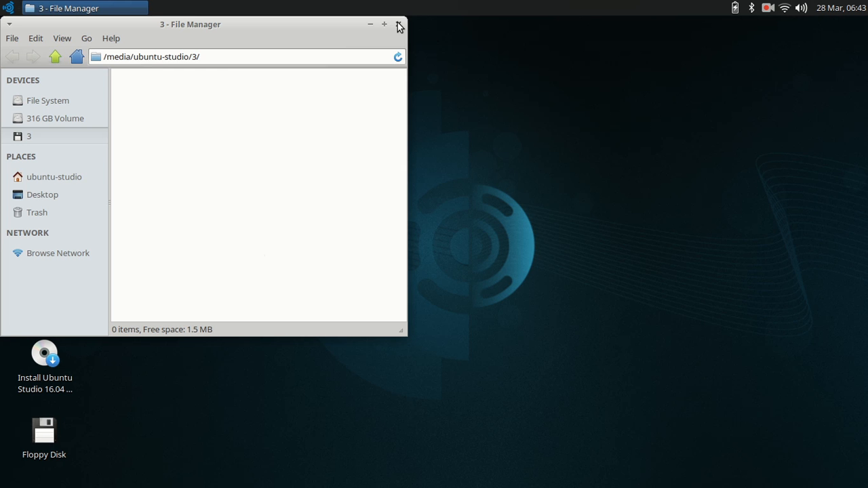
Close the empty drive 3 window and open the 316 GB Volume.
click(398, 24)
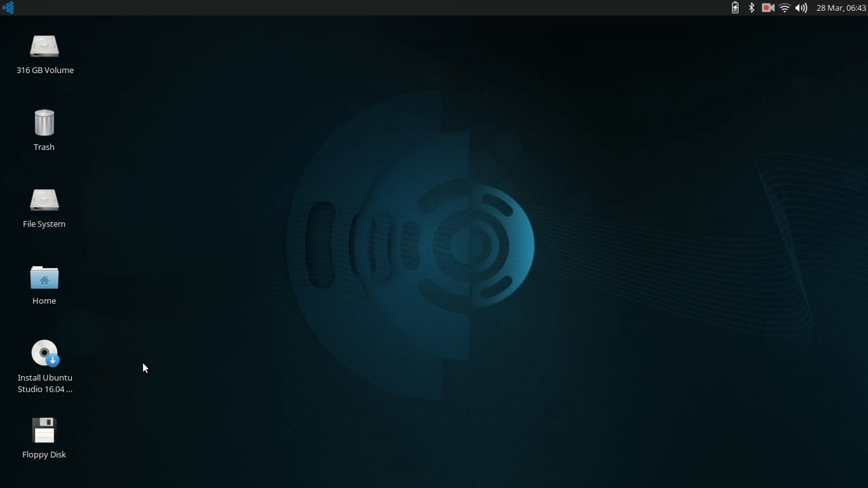
mouse_move(96, 216)
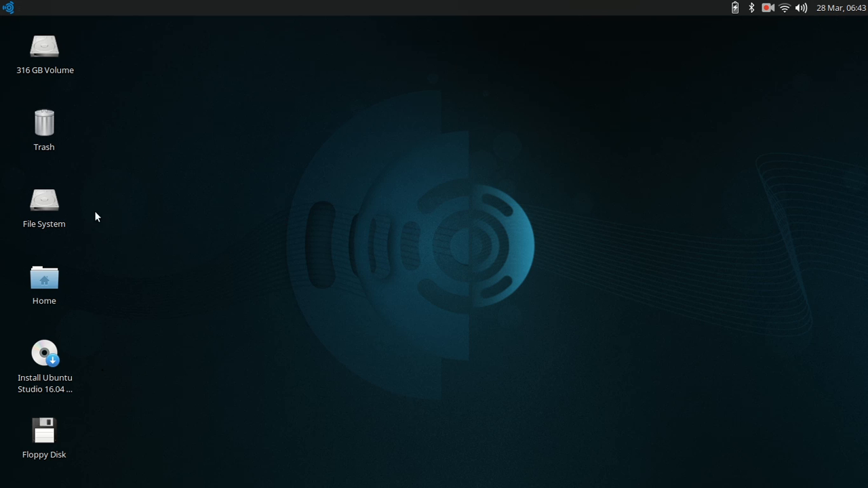
mouse_move(95, 280)
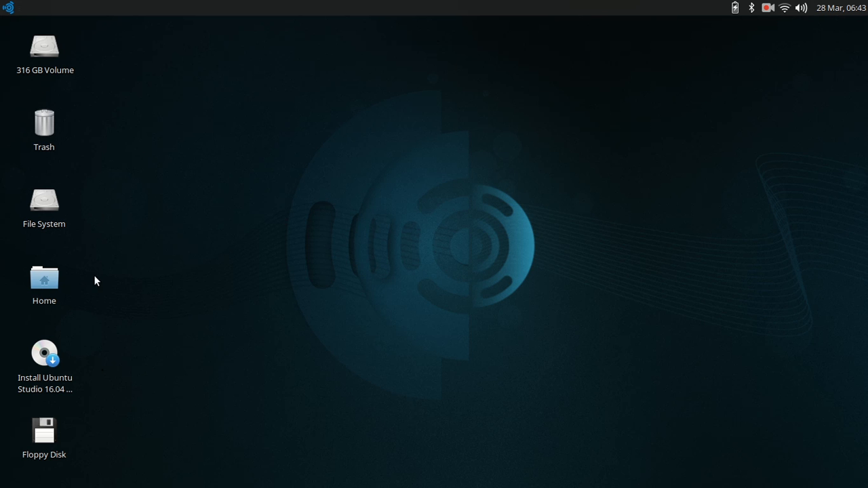
mouse_move(95, 252)
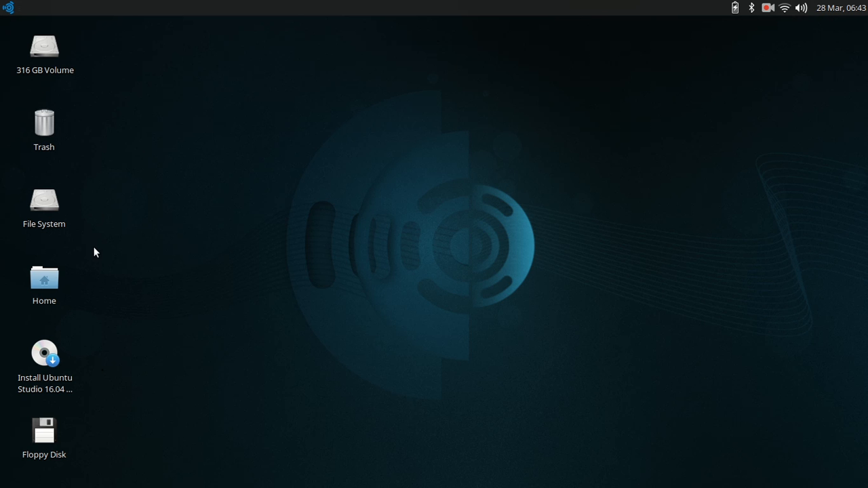
click(43, 48)
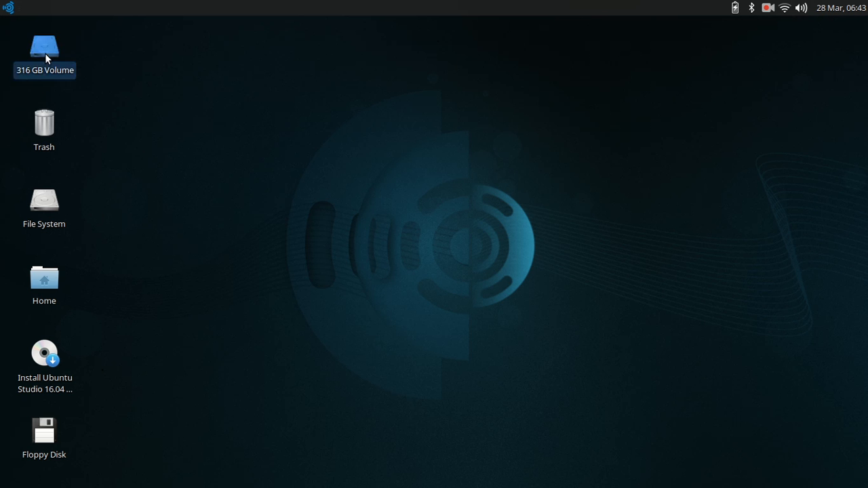
double_click(44, 48)
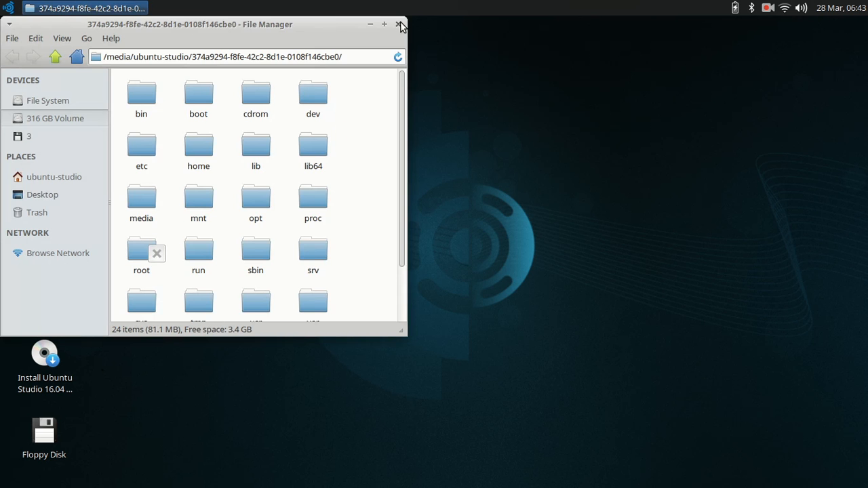
Close the 316 GB Volume and open the root File System's 22 items.
click(399, 25)
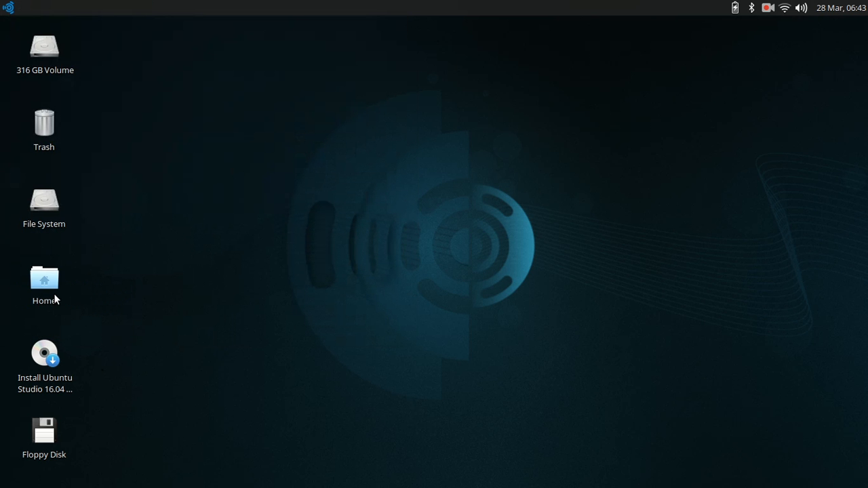
click(44, 203)
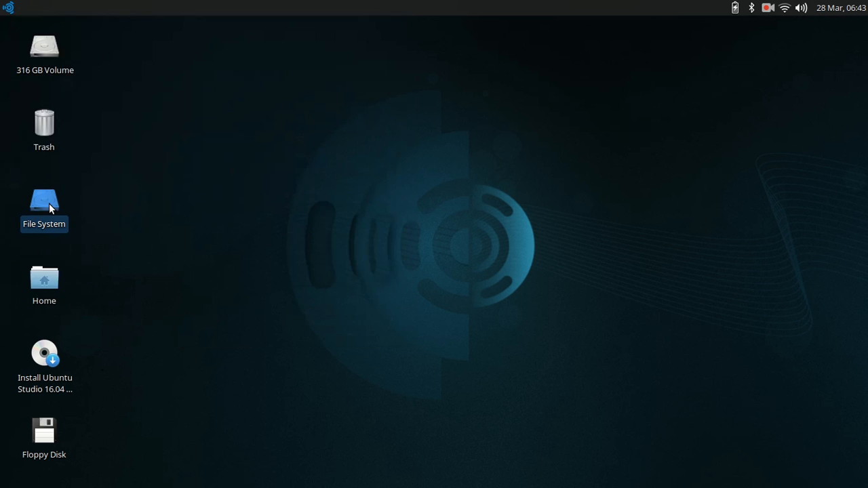
double_click(43, 201)
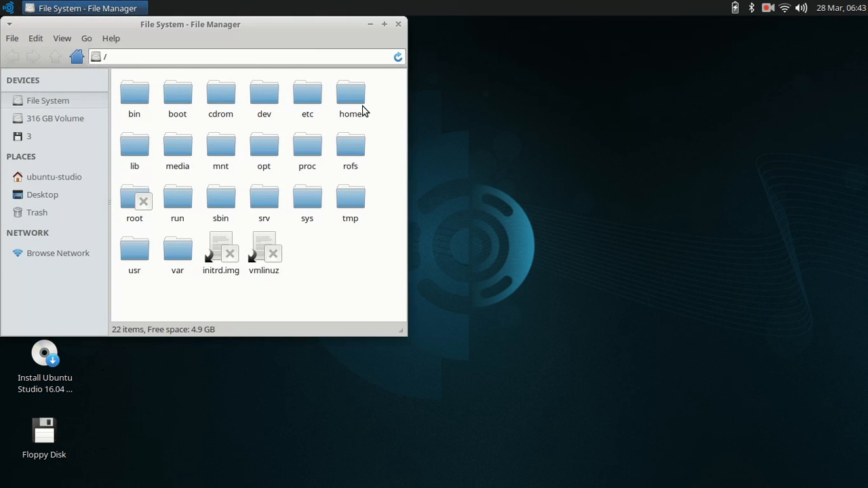
Close the root File System window and bring up the applications menu.
click(398, 23)
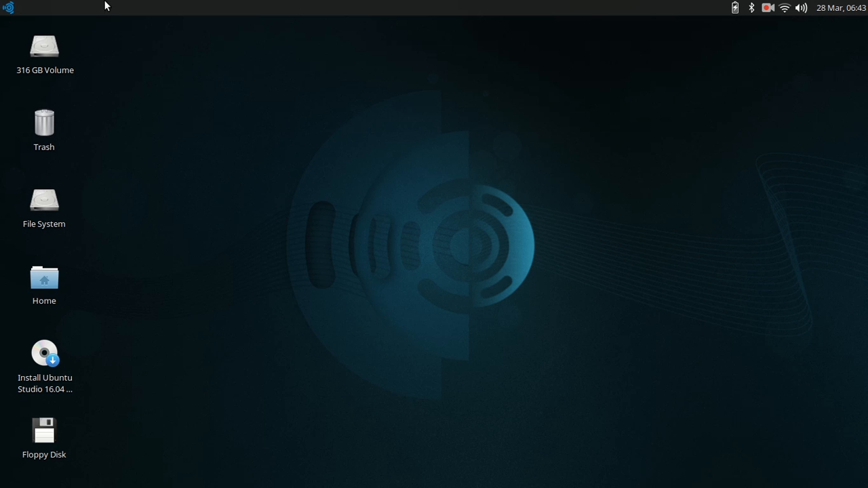
click(7, 7)
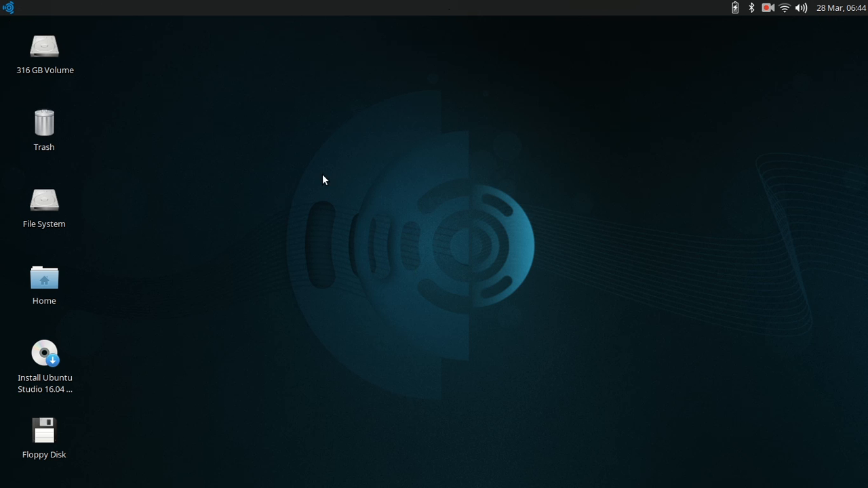
mouse_move(746, 222)
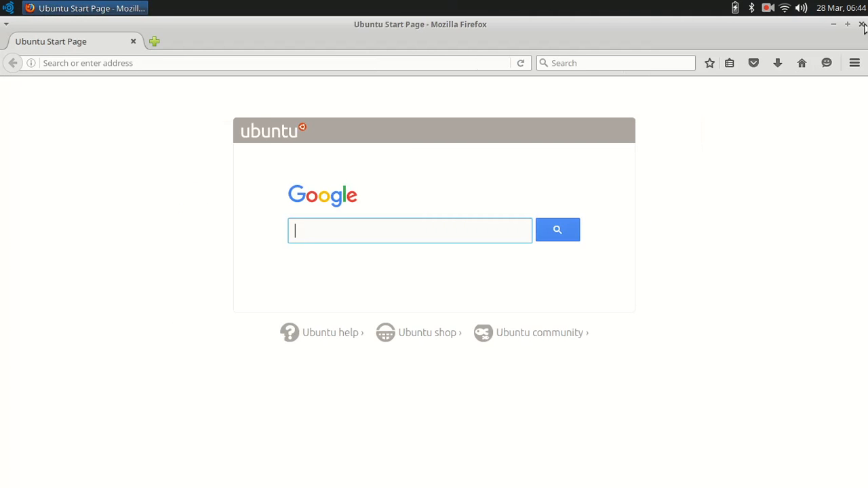
Close the Firefox window showing the Ubuntu Start Page.
click(863, 25)
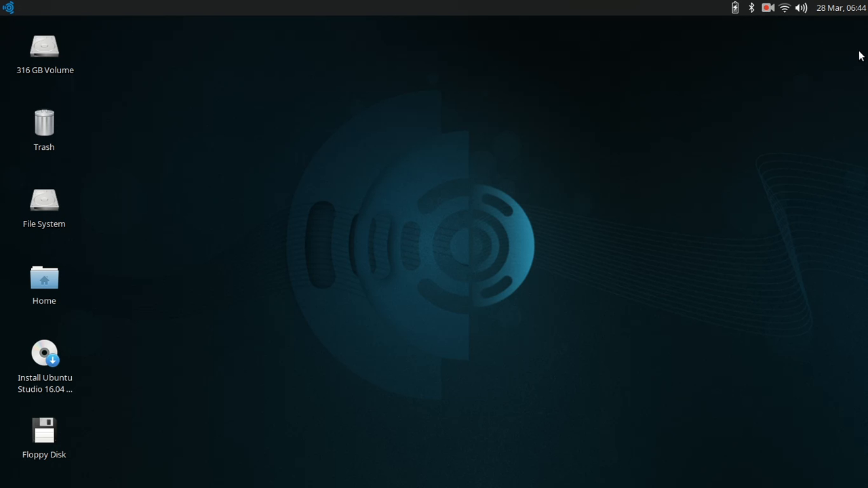
mouse_move(88, 181)
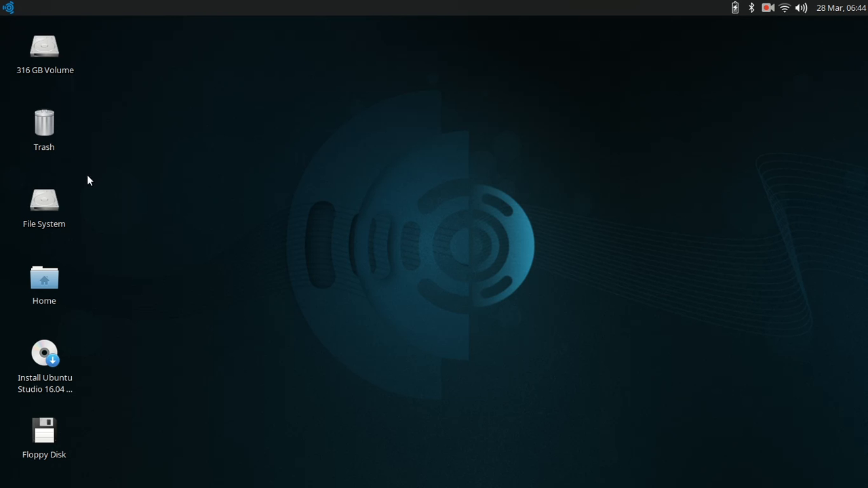
mouse_move(167, 298)
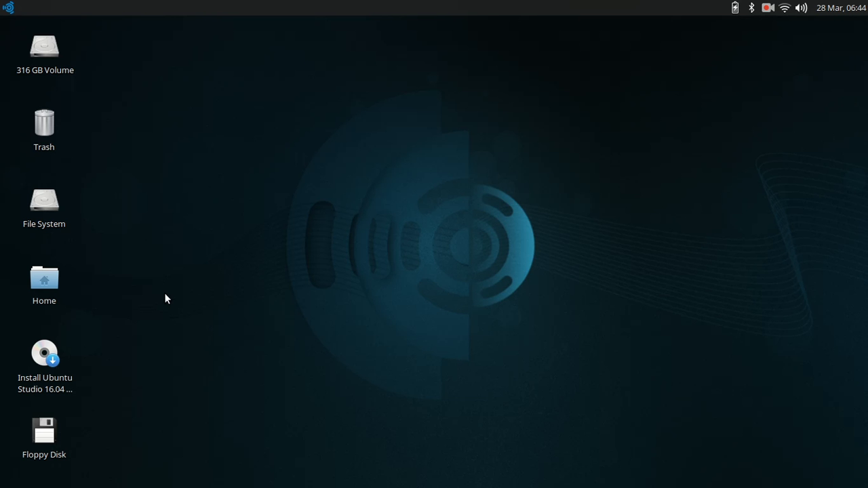
mouse_move(81, 66)
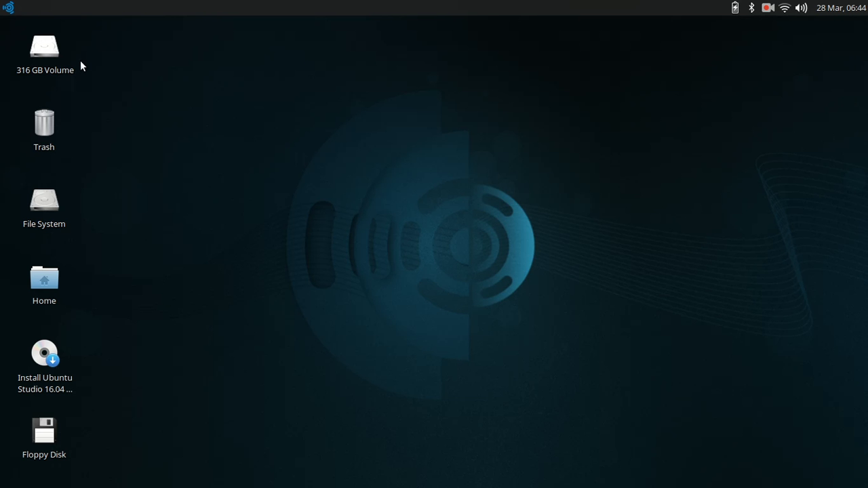
mouse_move(188, 8)
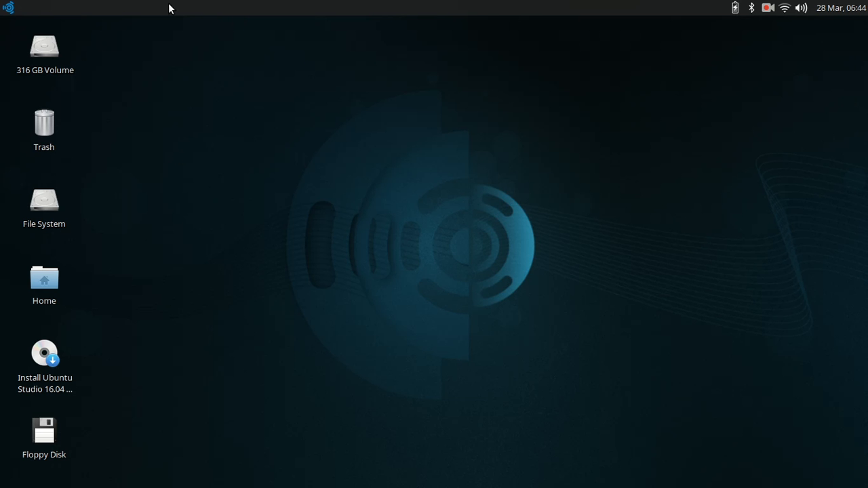
mouse_move(325, 400)
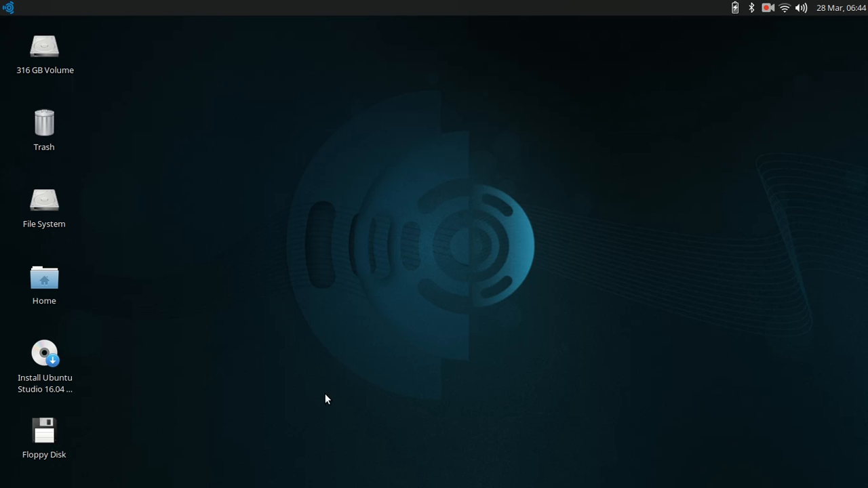
mouse_move(5, 160)
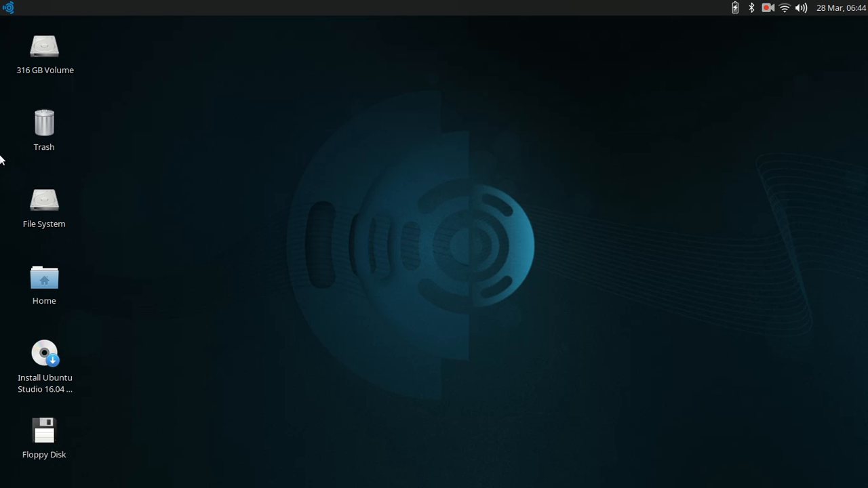
mouse_move(295, 205)
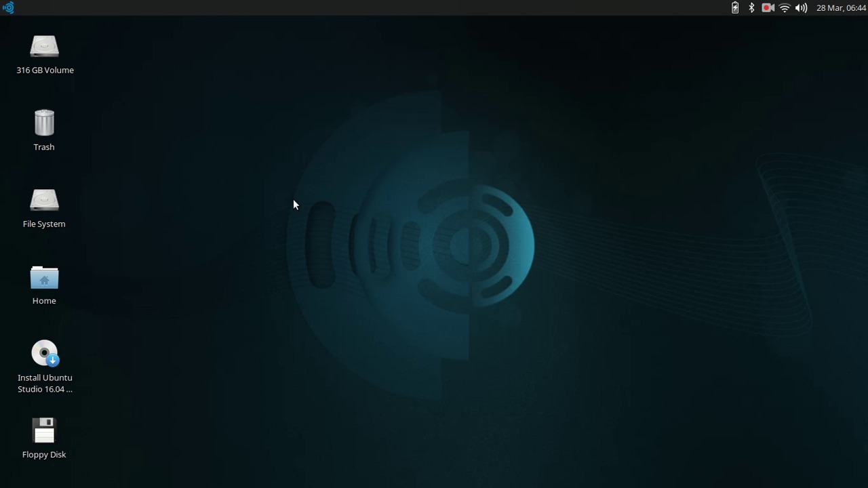
mouse_move(162, 144)
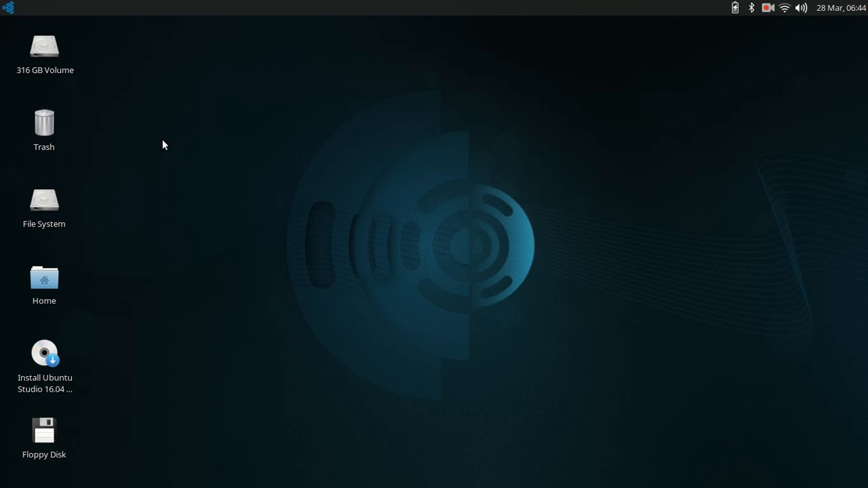
mouse_move(5, 377)
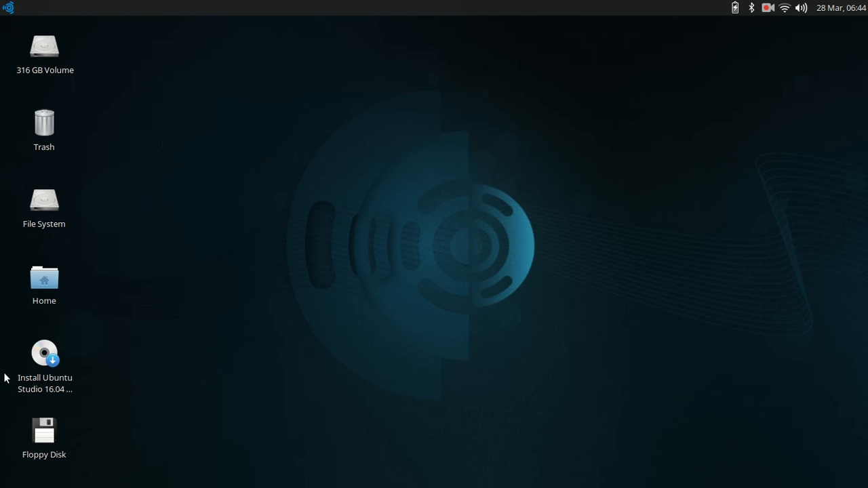
mouse_move(292, 92)
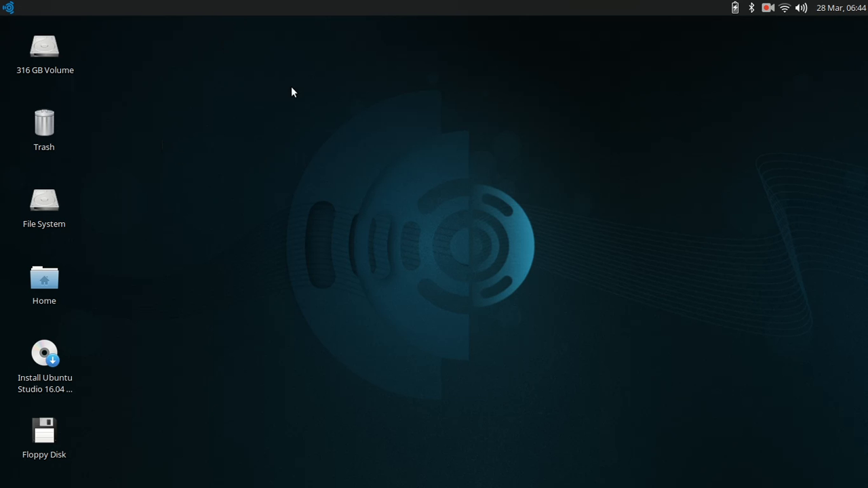
mouse_move(432, 302)
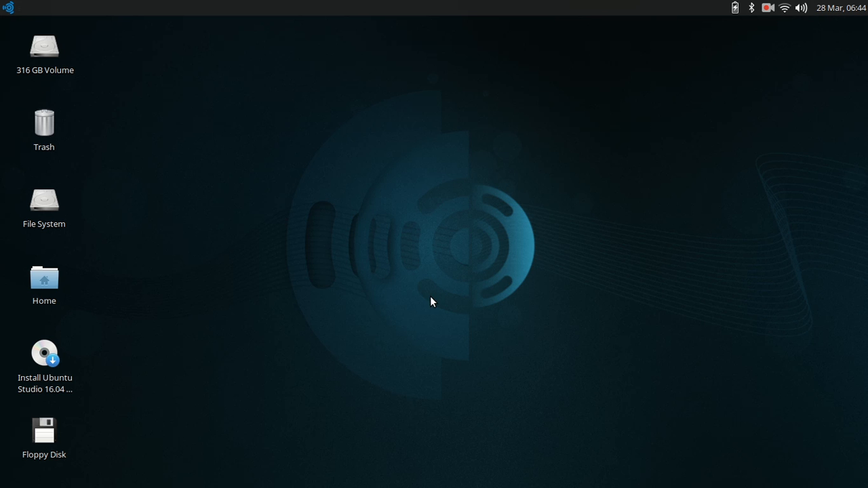
mouse_move(573, 247)
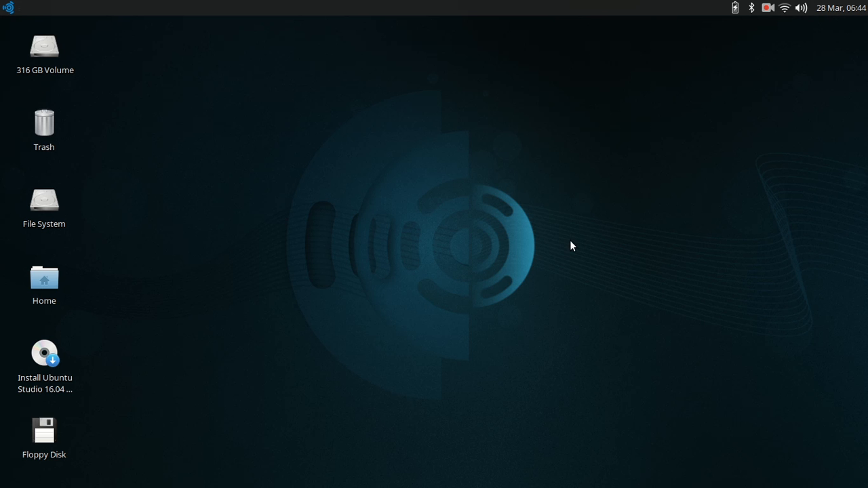
mouse_move(569, 251)
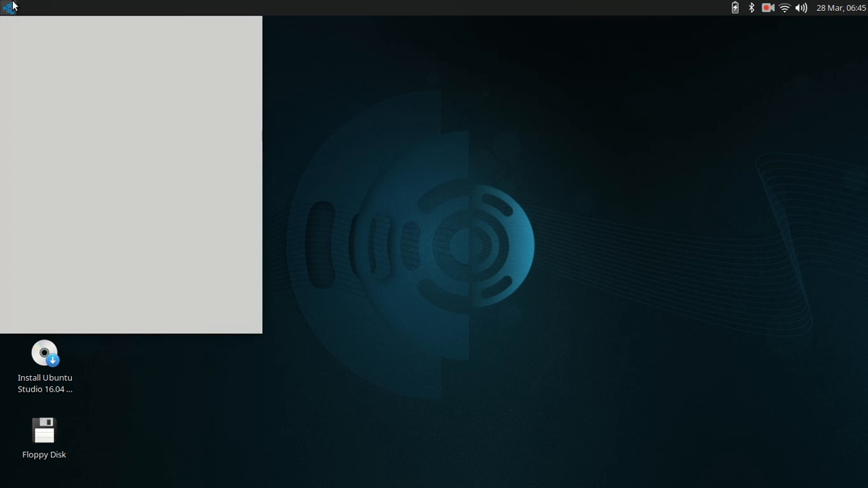
Dismiss the Whisker application menu, leaving the desktop and its drive icons visible.
click(7, 8)
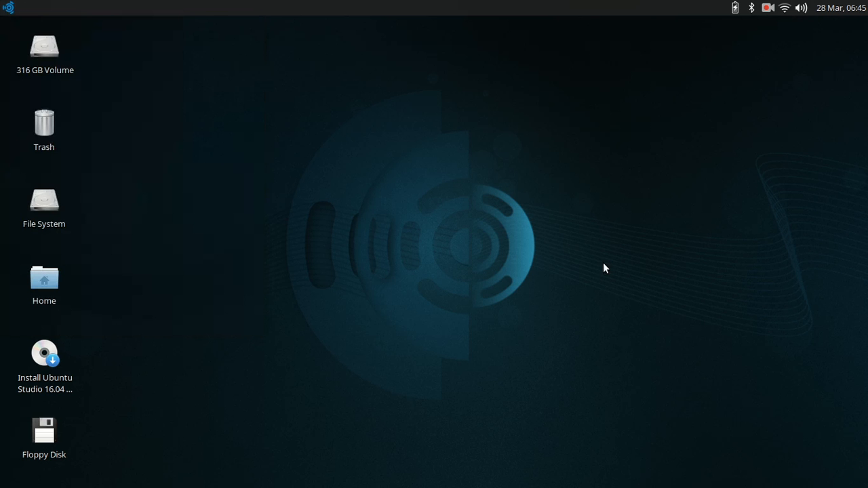
mouse_move(448, 236)
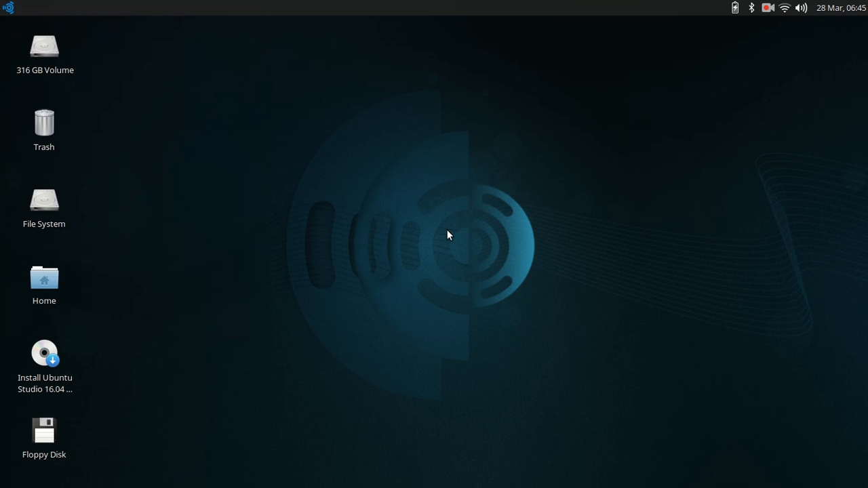
mouse_move(105, 251)
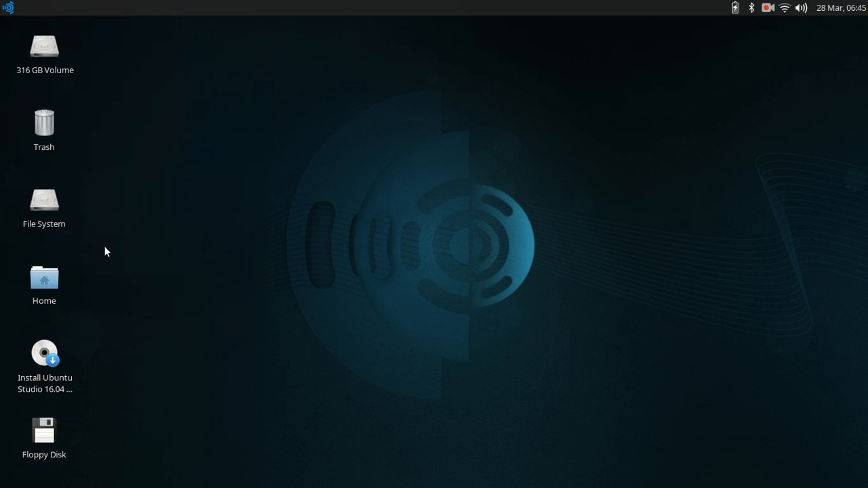
mouse_move(124, 293)
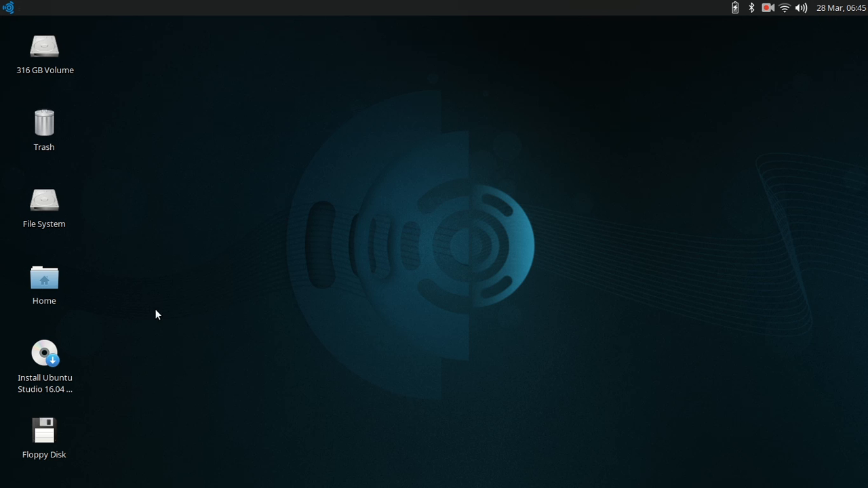
mouse_move(162, 316)
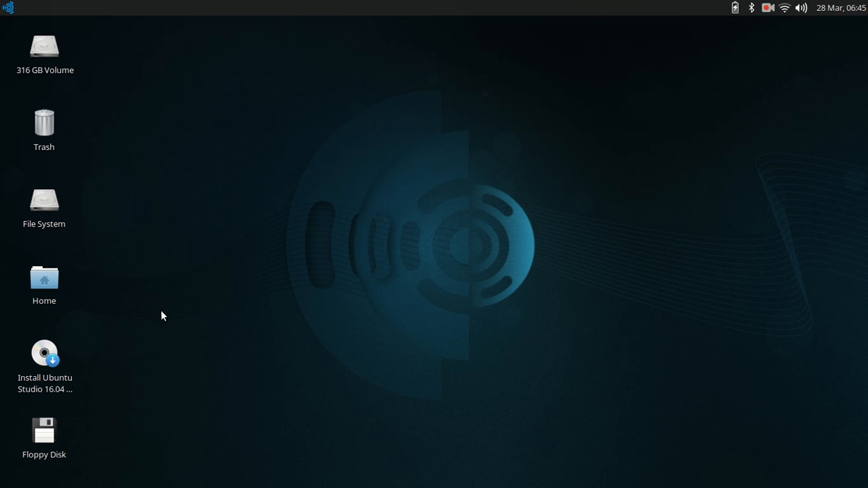
mouse_move(628, 269)
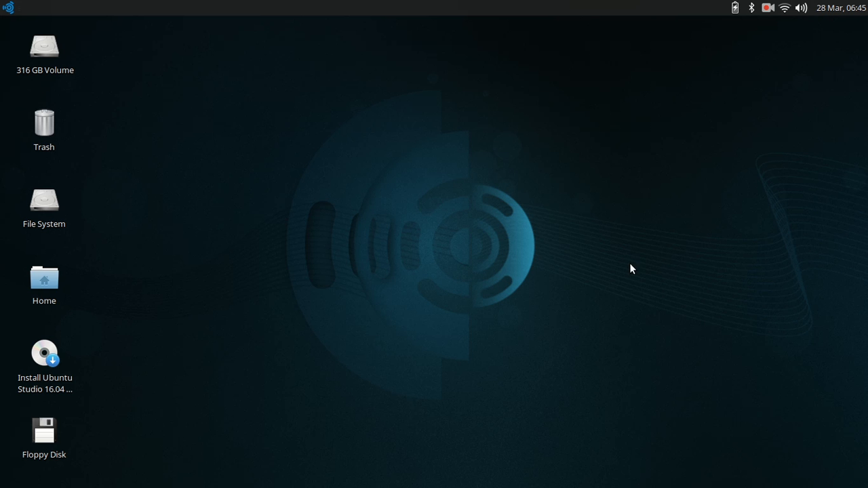
mouse_move(387, 158)
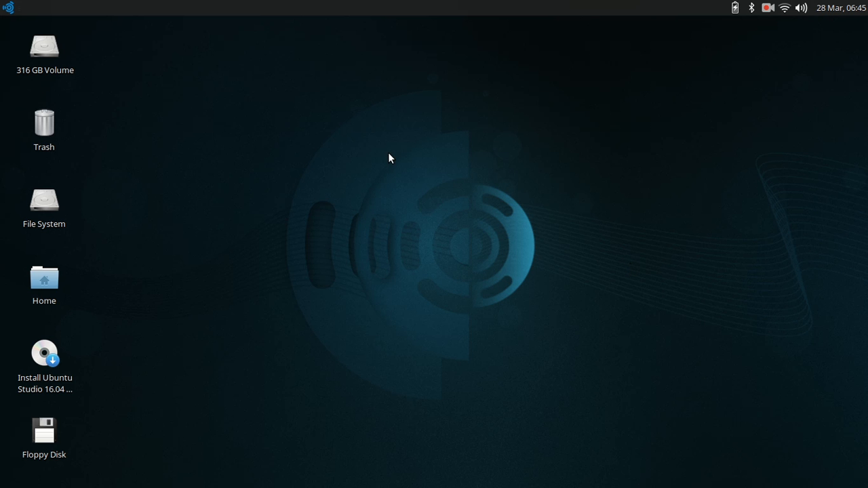
mouse_move(212, 159)
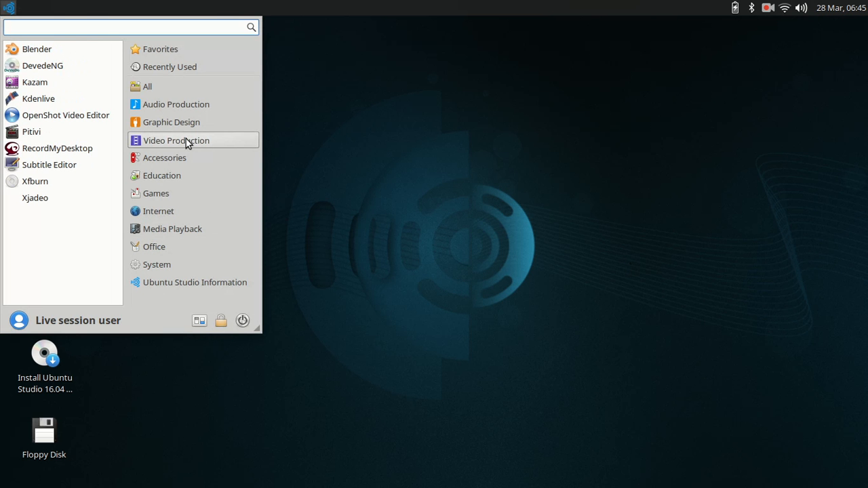
Show the Media Playback category with Parole Media Player and Xjadeo.
click(164, 157)
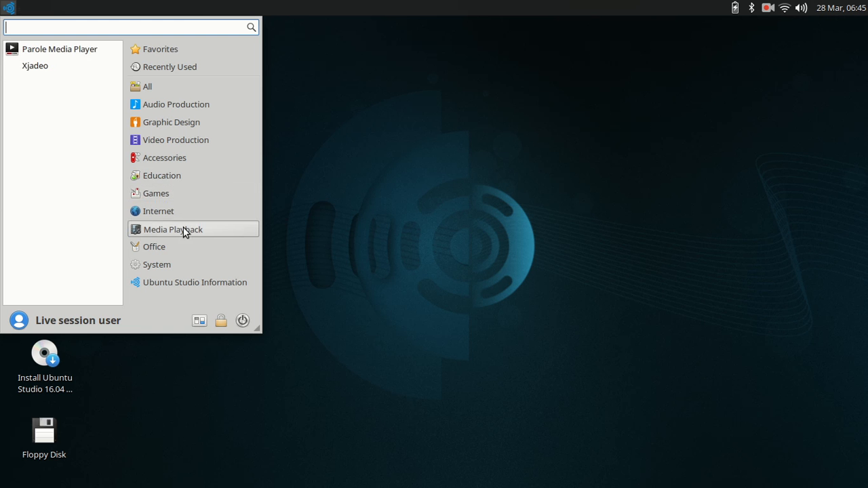
mouse_move(186, 253)
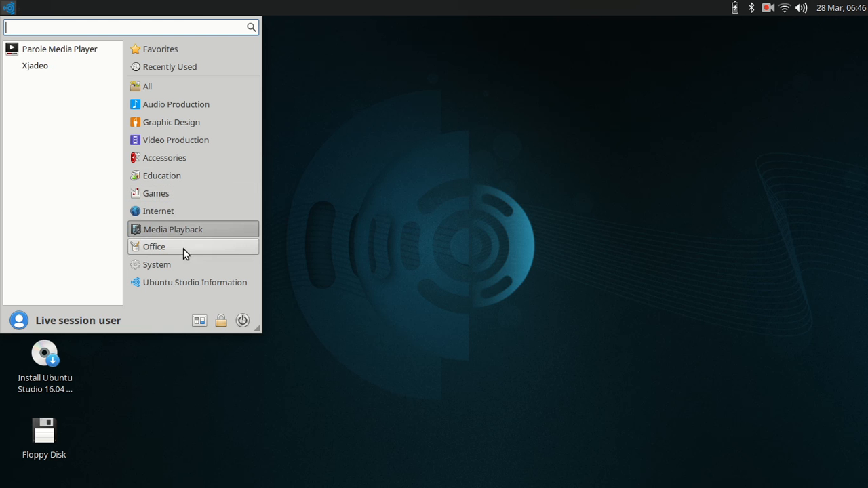
Show the Office category with LibreOffice apps, Dictionary, Document Viewer and Orage.
click(154, 247)
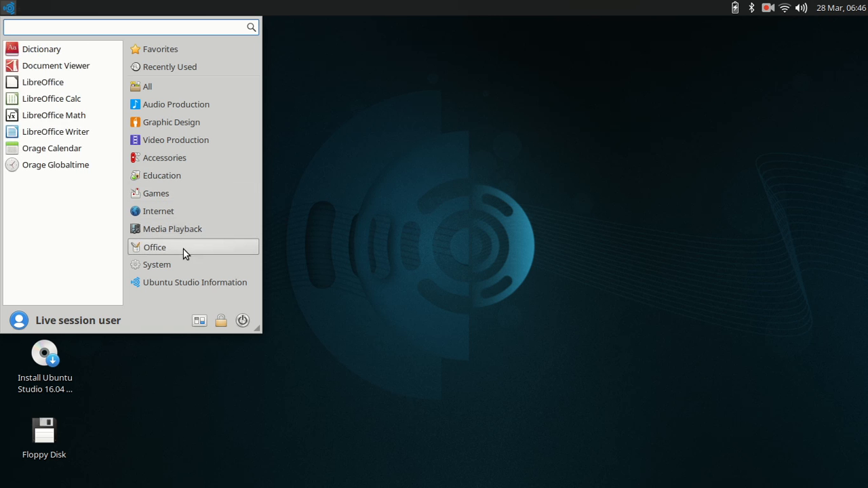
mouse_move(56, 65)
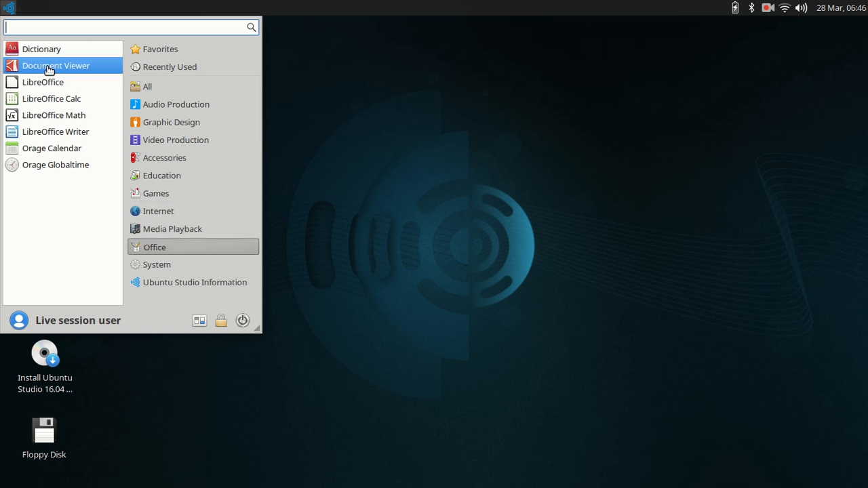
mouse_move(43, 82)
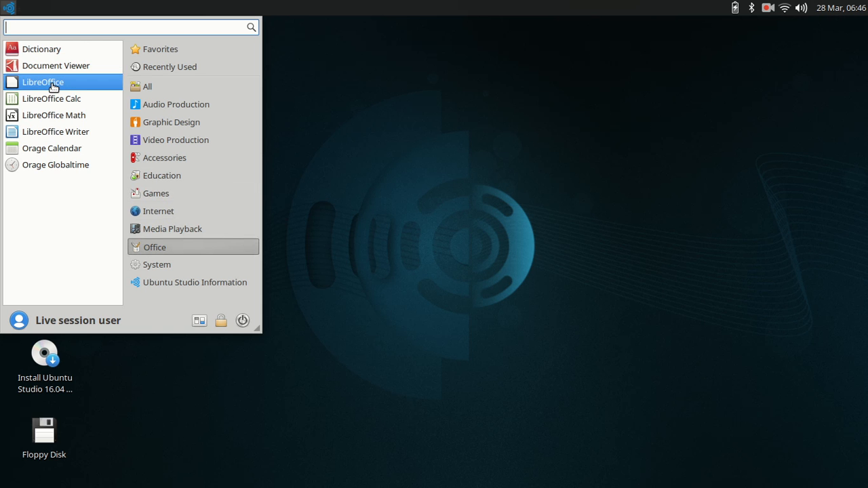
mouse_move(99, 202)
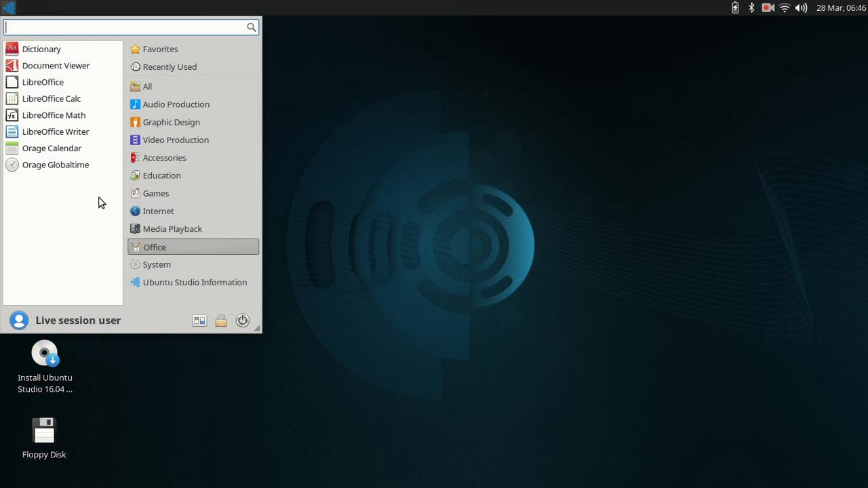
mouse_move(52, 148)
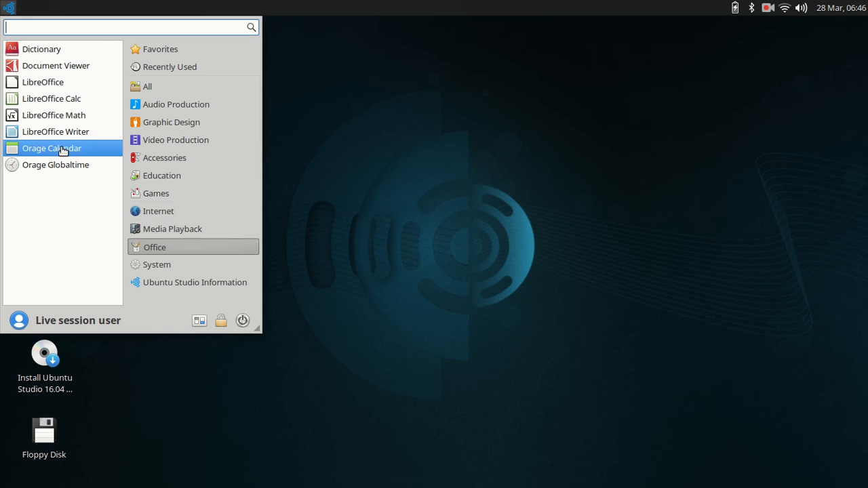
mouse_move(64, 165)
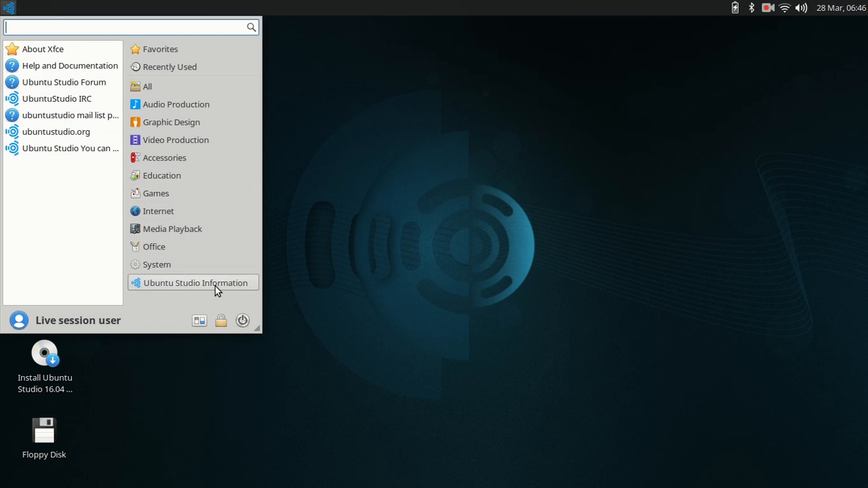
mouse_move(23, 228)
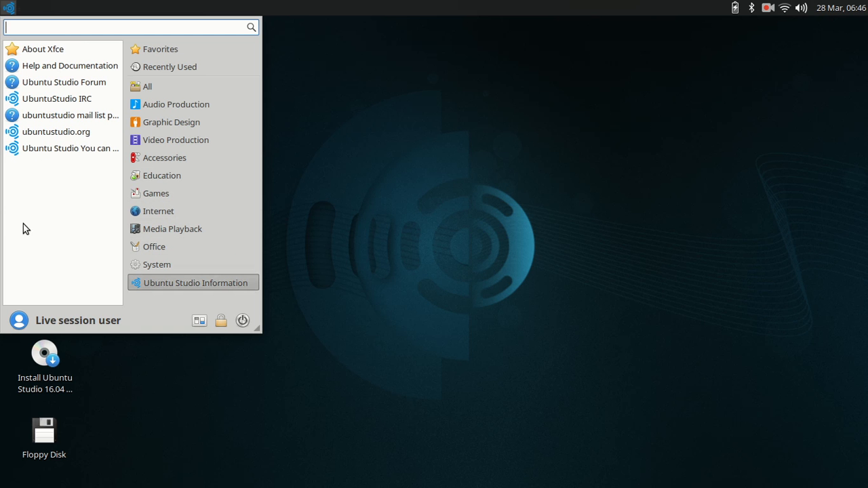
mouse_move(63, 48)
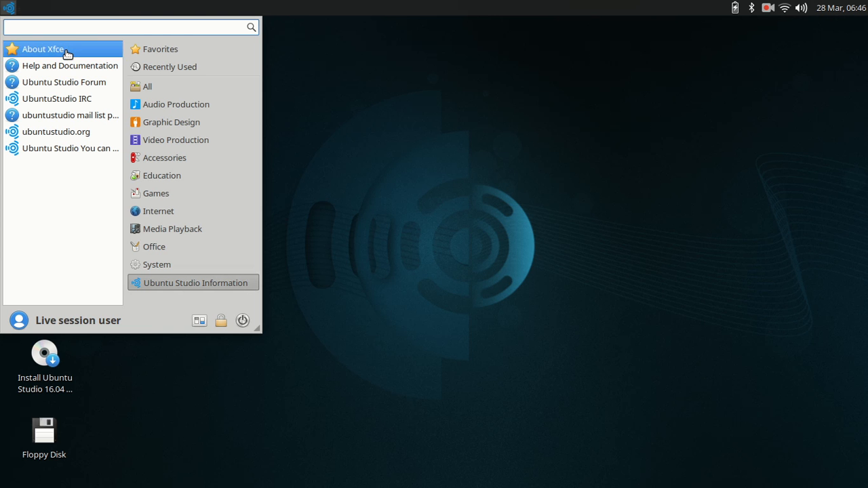
mouse_move(193, 6)
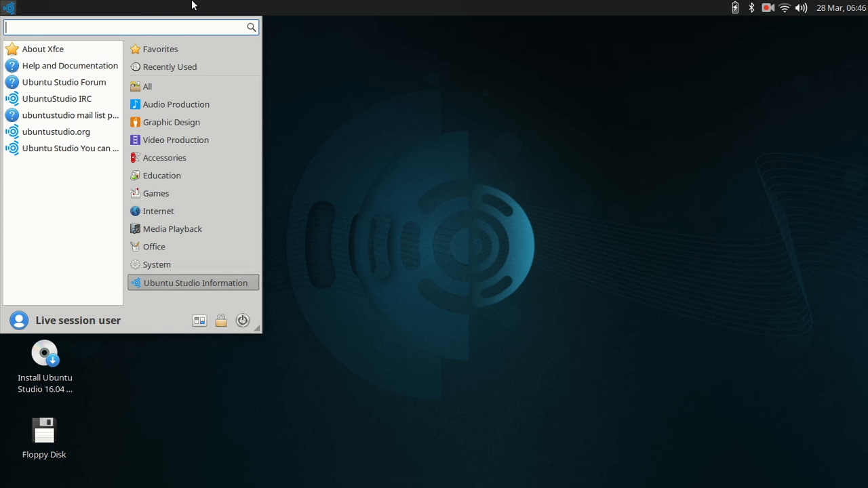
mouse_move(48, 68)
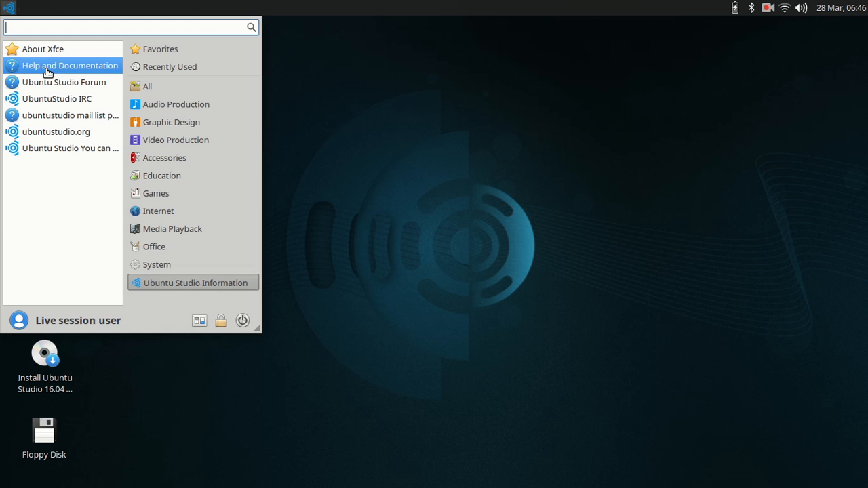
mouse_move(64, 70)
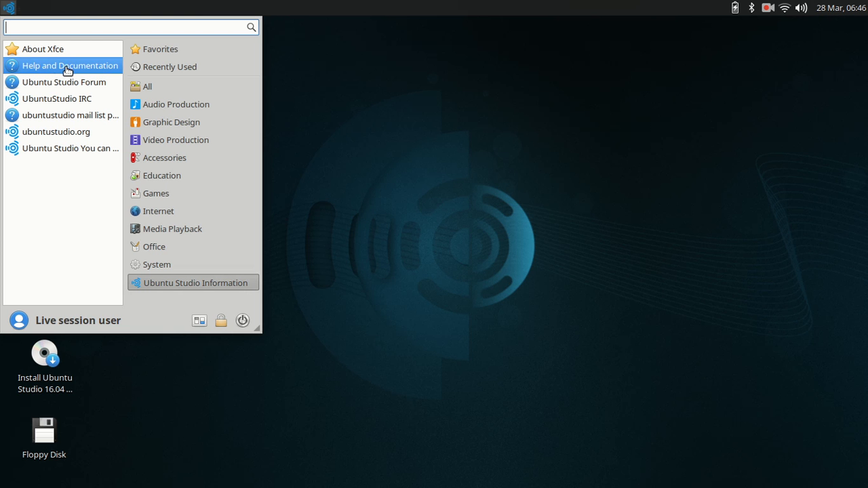
mouse_move(67, 69)
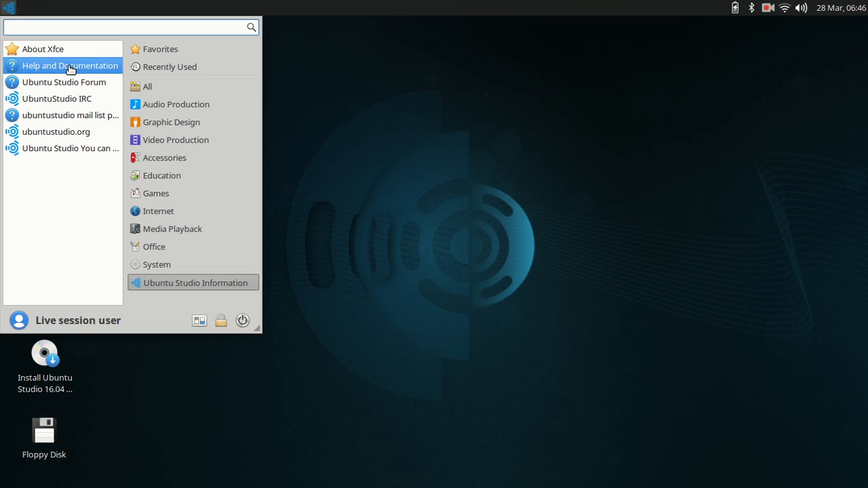
mouse_move(81, 323)
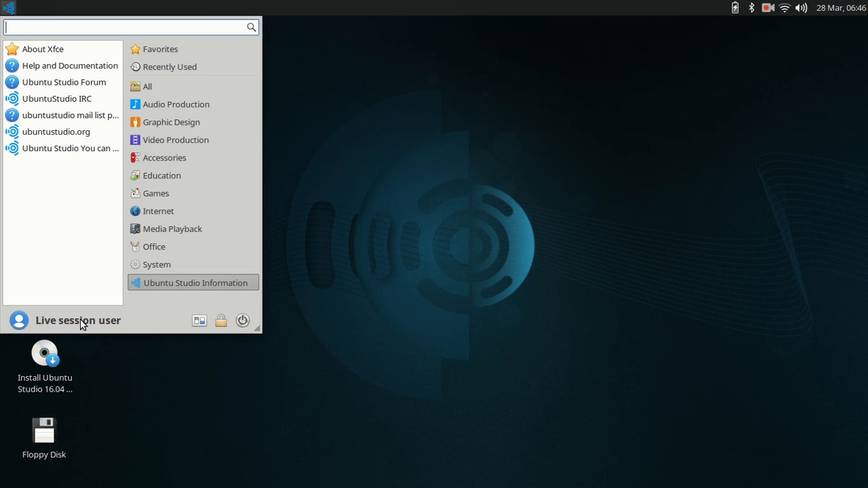
mouse_move(179, 320)
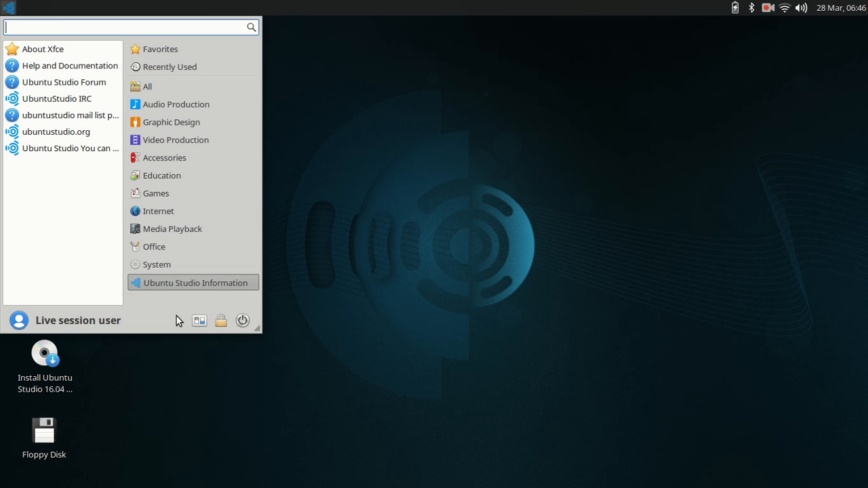
mouse_move(307, 343)
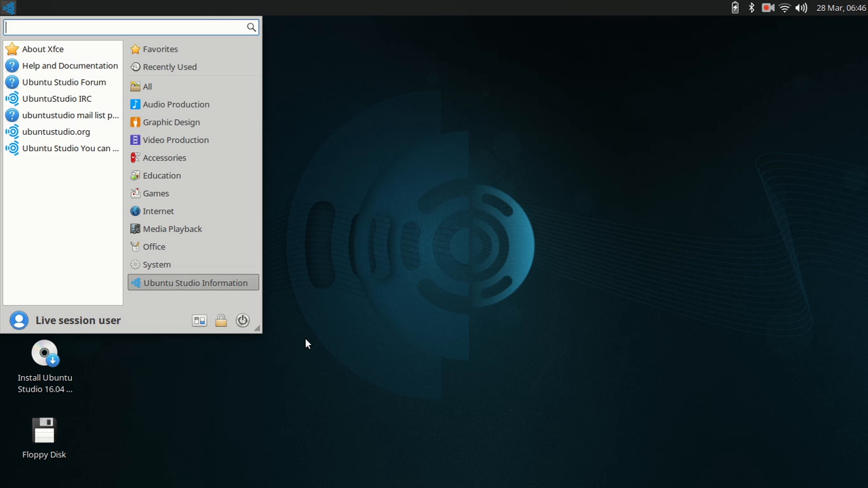
mouse_move(242, 320)
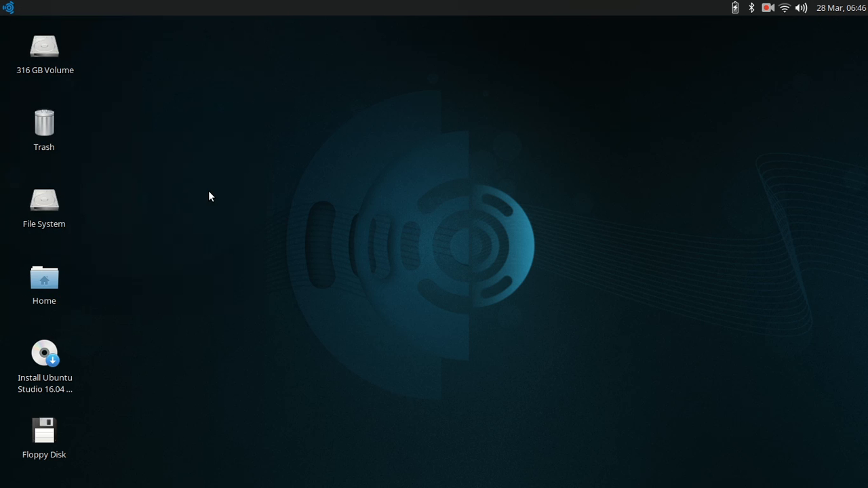
mouse_move(394, 196)
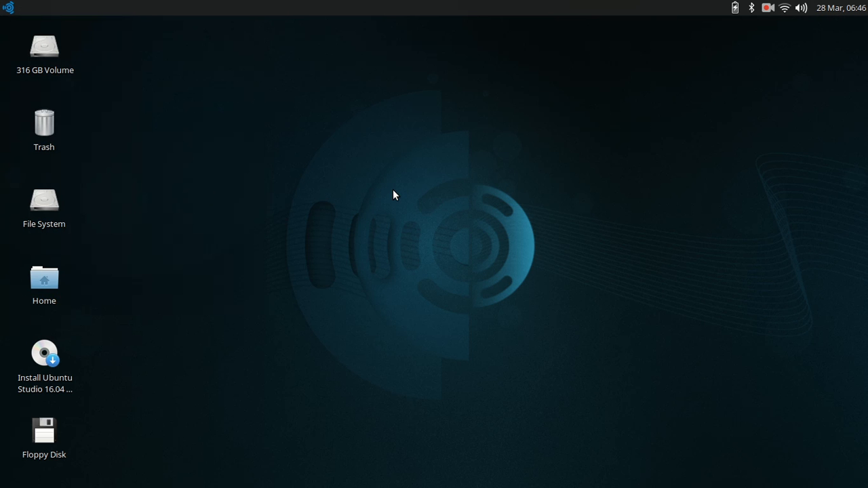
mouse_move(207, 167)
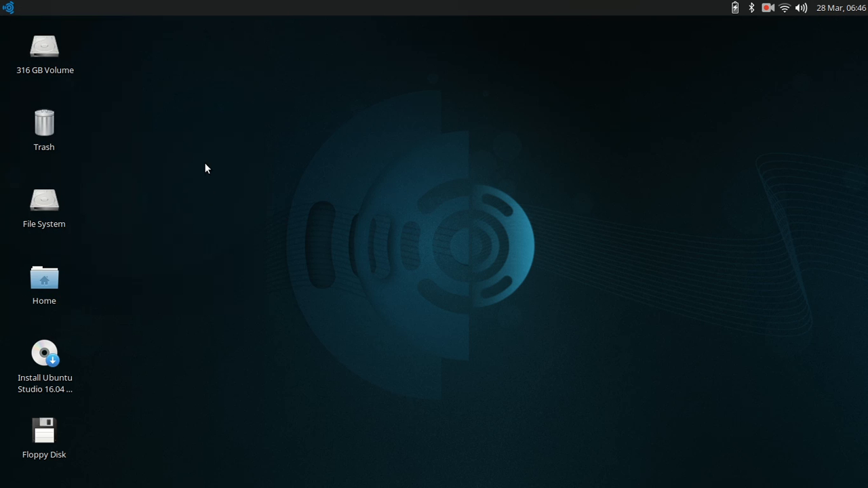
mouse_move(814, 57)
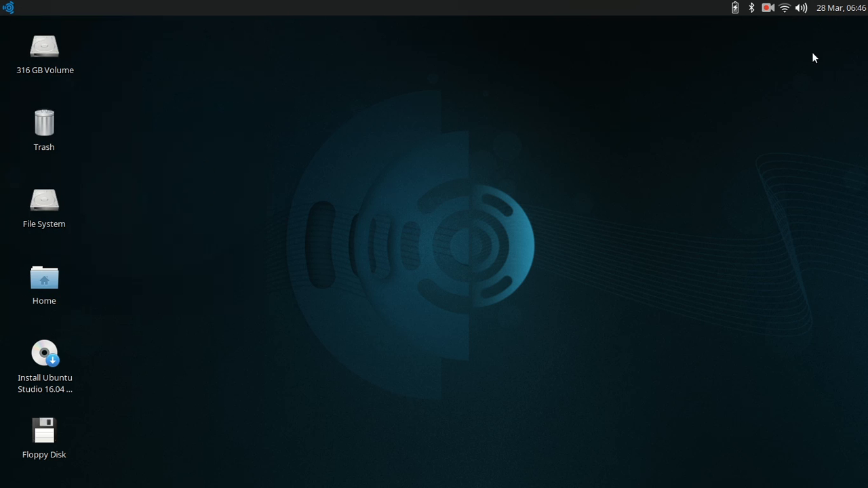
mouse_move(185, 162)
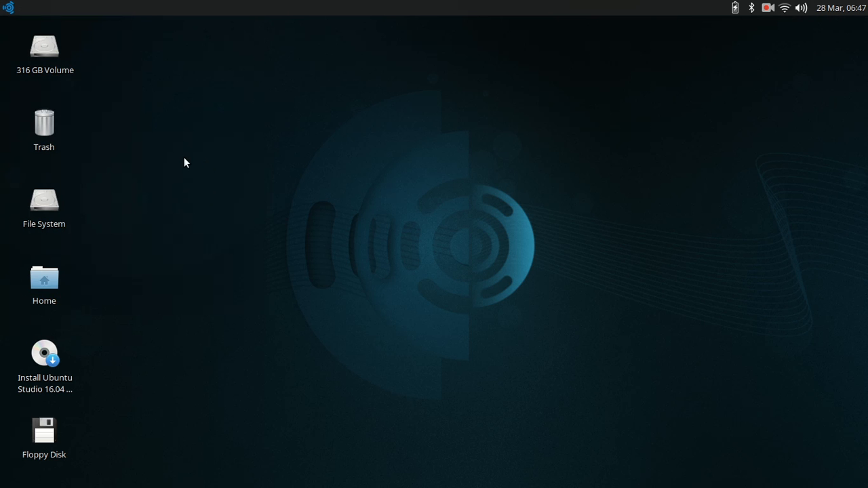
mouse_move(803, 275)
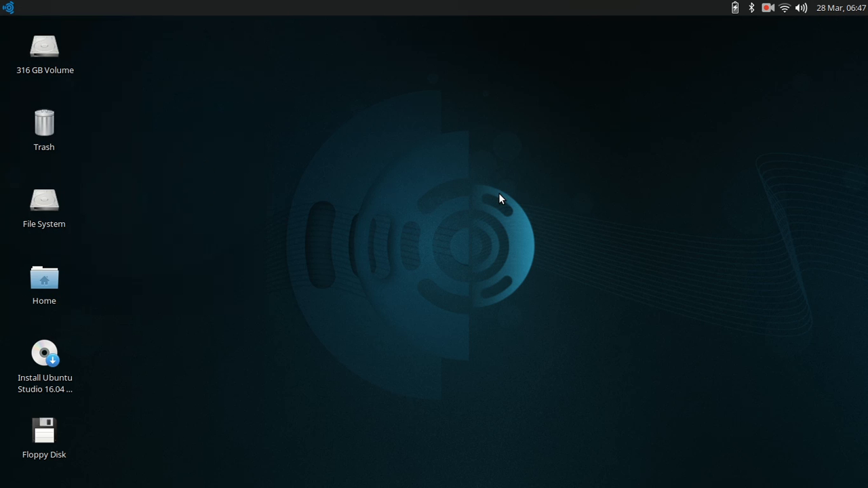
mouse_move(776, 144)
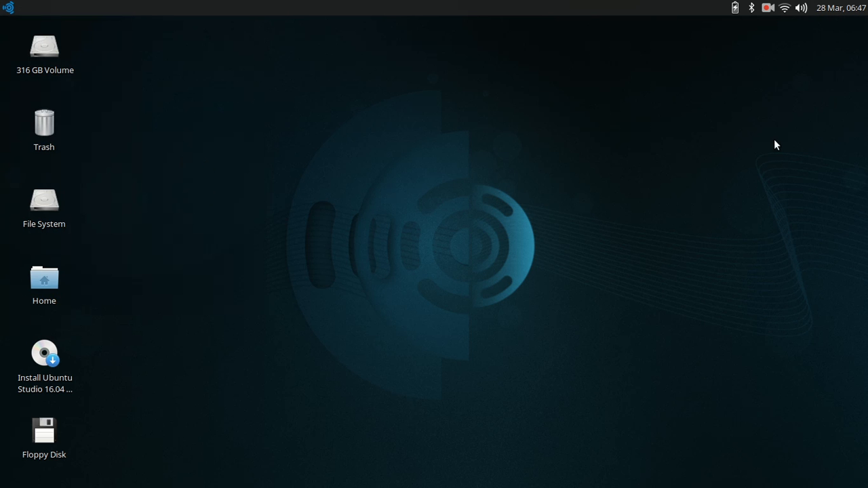
mouse_move(344, 343)
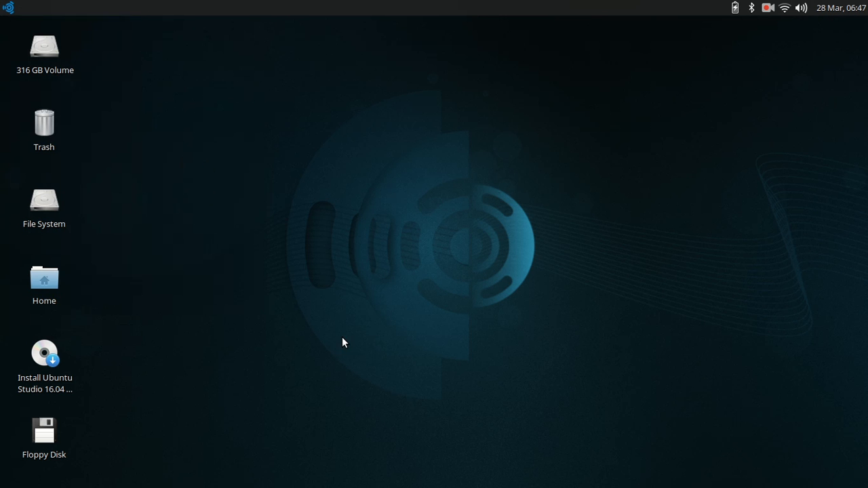
mouse_move(291, 322)
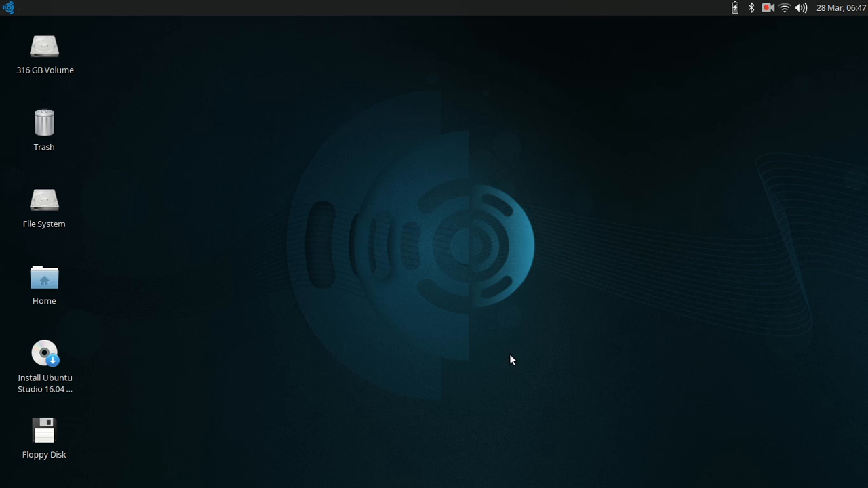
mouse_move(615, 79)
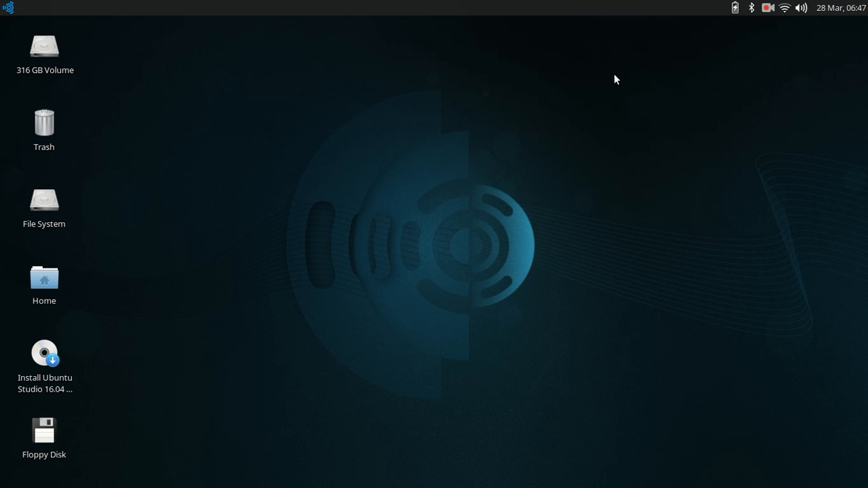
mouse_move(458, 230)
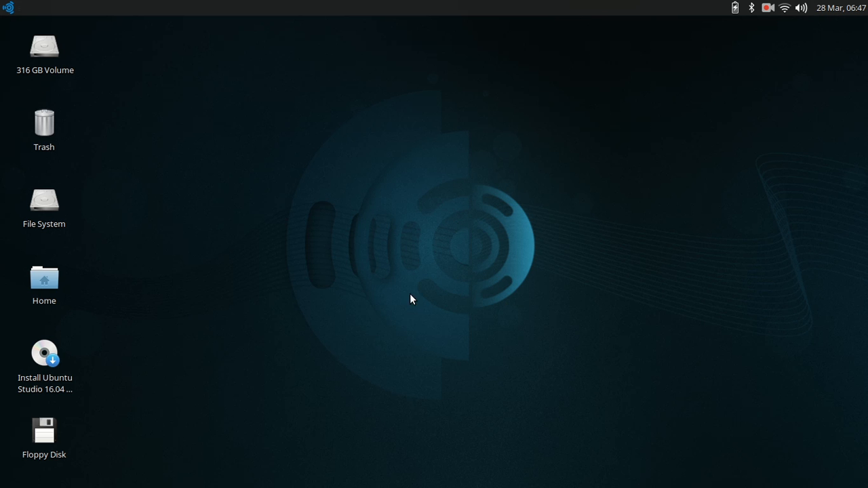
mouse_move(542, 211)
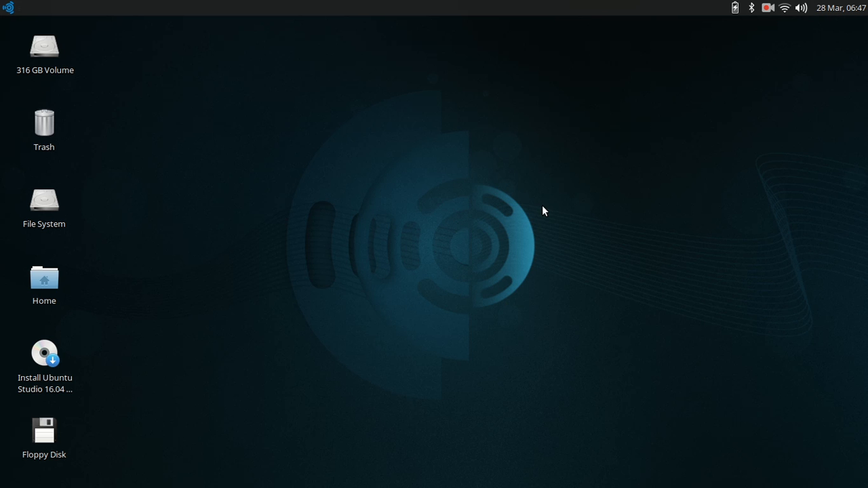